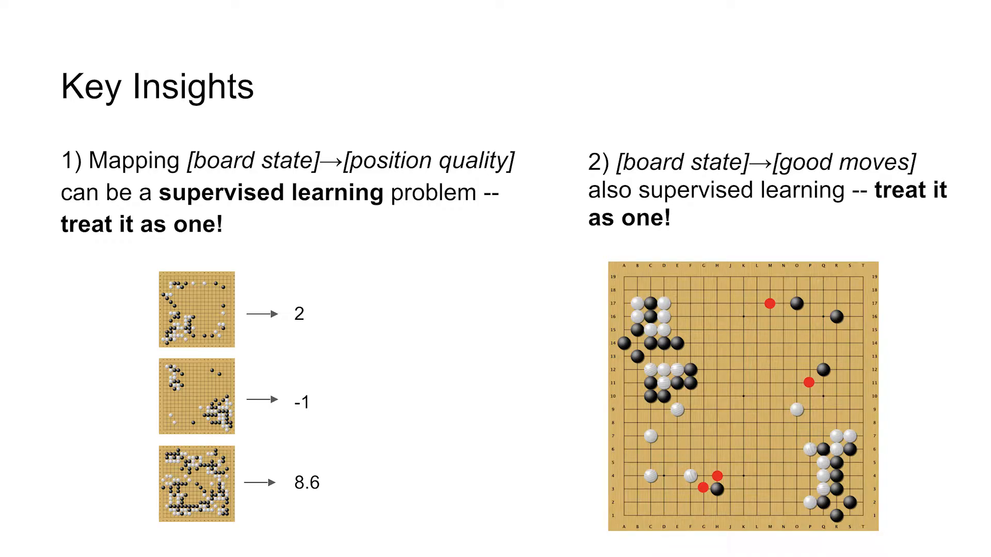
- Advance from Key Insights through the AlphaGo recipe to steps 3 and 4: move prediction and self-play RL
{"action": "key", "text": "Right"}
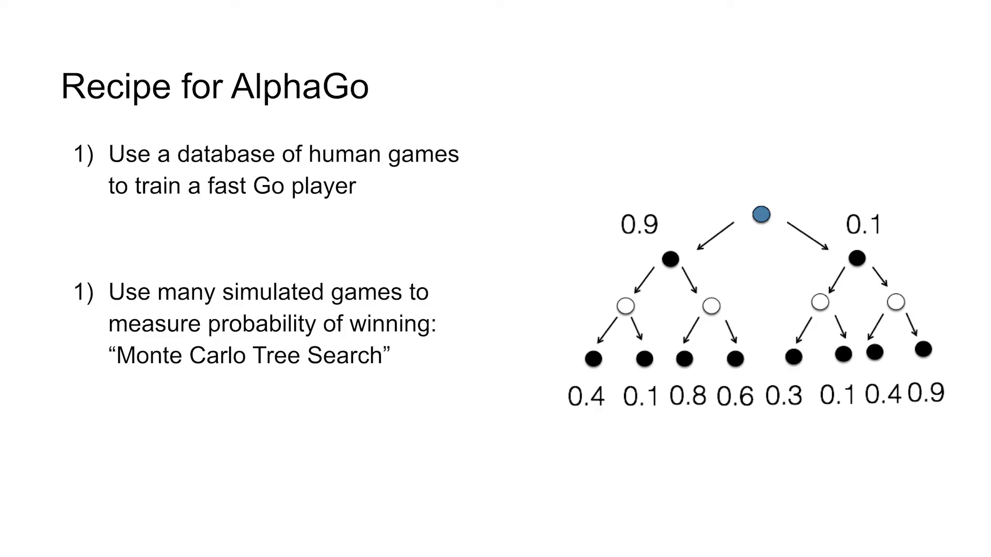
{"action": "key", "text": "Right"}
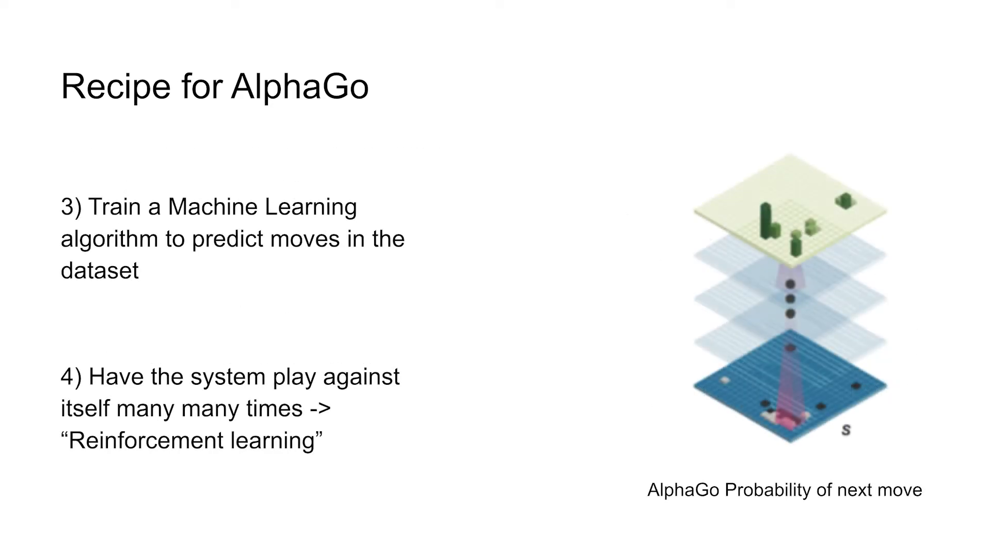